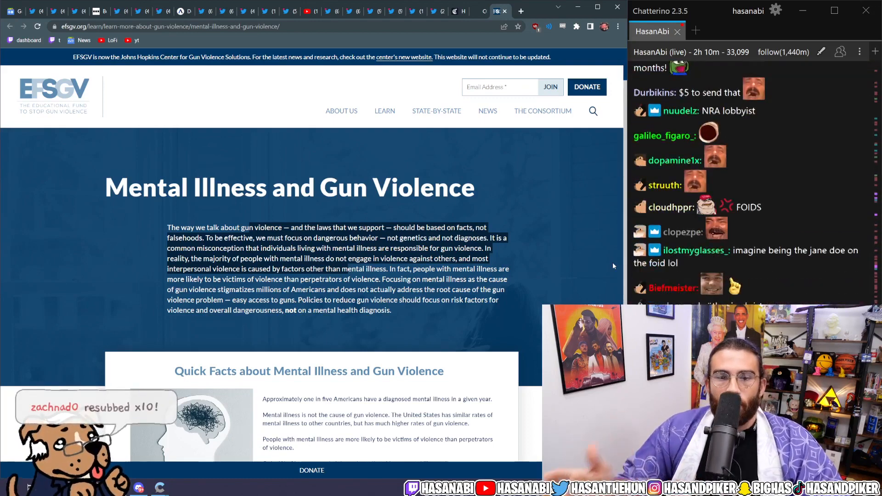
Step: Scroll down the Pew Research article on 2020 U.S. gun deaths
{"action": "scroll", "scroll_direction": "down", "scroll_amount": 3}
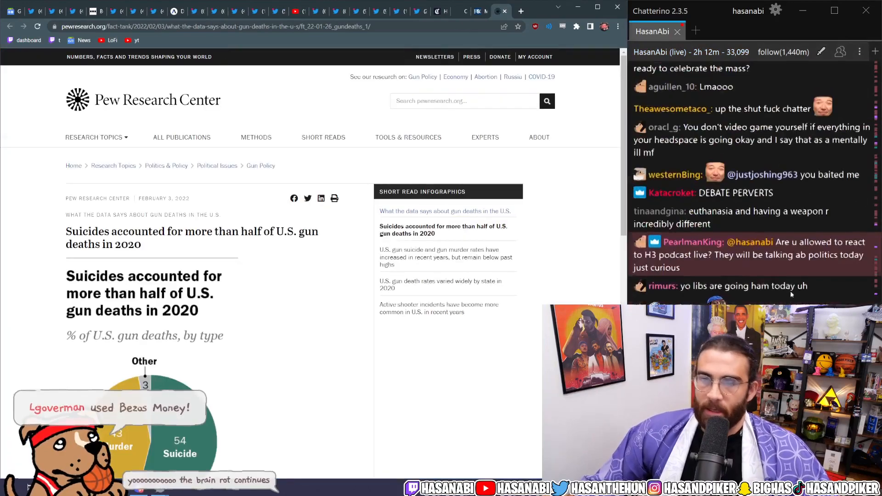
Step: Scroll further down the Pew article toward the suicide share chart
{"action": "scroll", "scroll_direction": "down", "scroll_amount": 3}
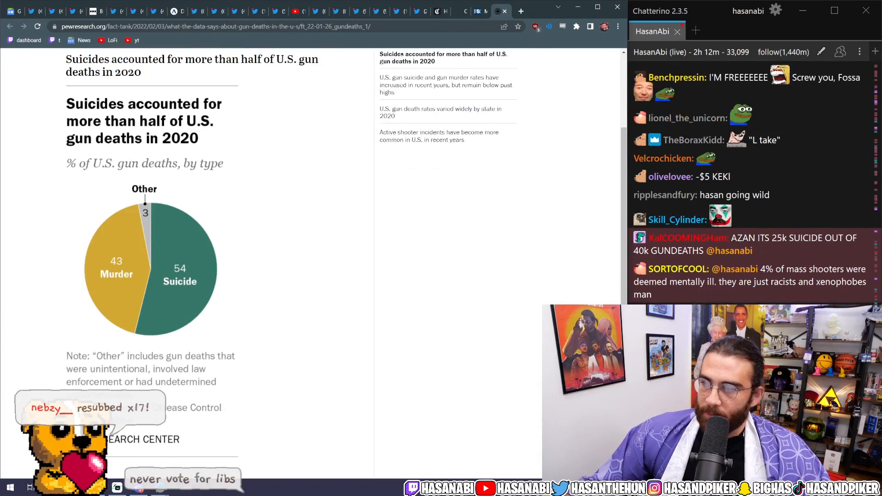
{"action": "scroll", "scroll_direction": "down", "scroll_amount": 3}
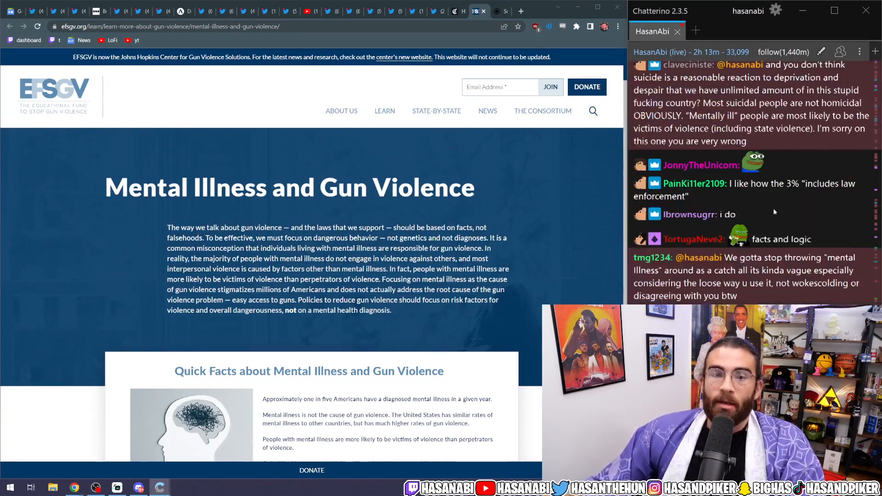
Step: Scroll to the Pew pie chart showing suicides at 54 percent of 2020 gun deaths
{"action": "scroll", "scroll_direction": "down", "scroll_amount": 3}
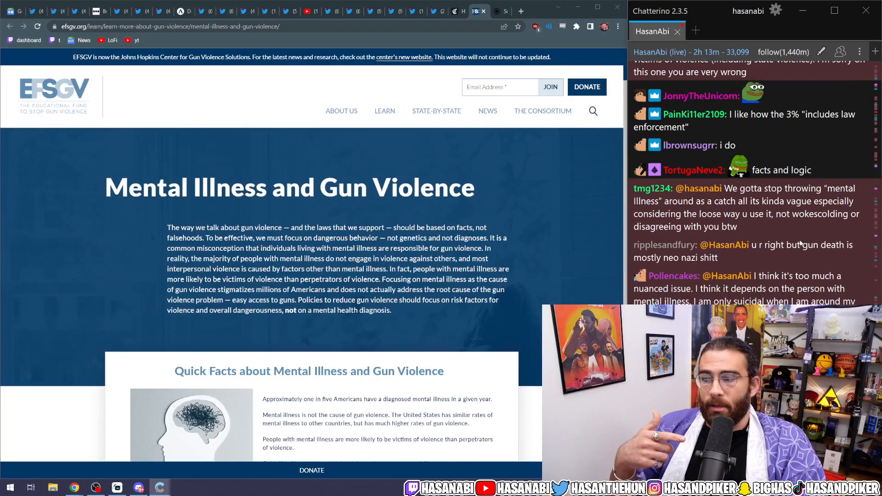
{"action": "scroll", "scroll_direction": "down", "scroll_amount": 3}
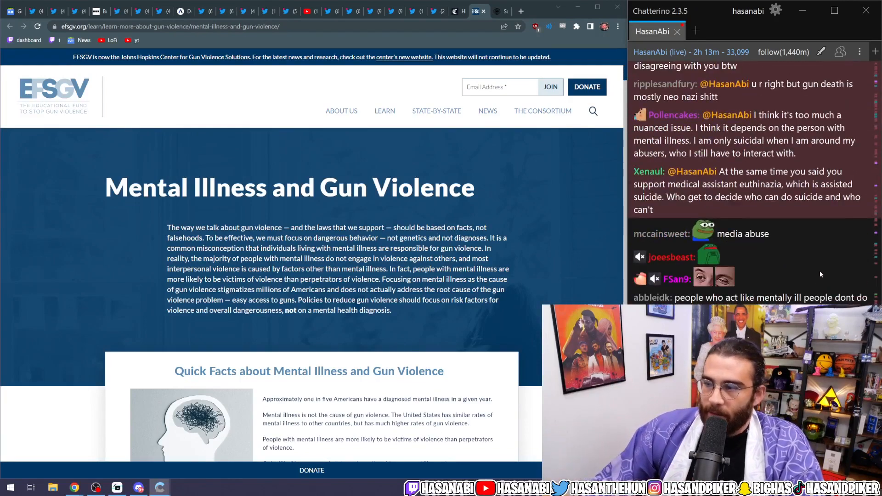
{"action": "scroll", "scroll_direction": "down", "scroll_amount": 3}
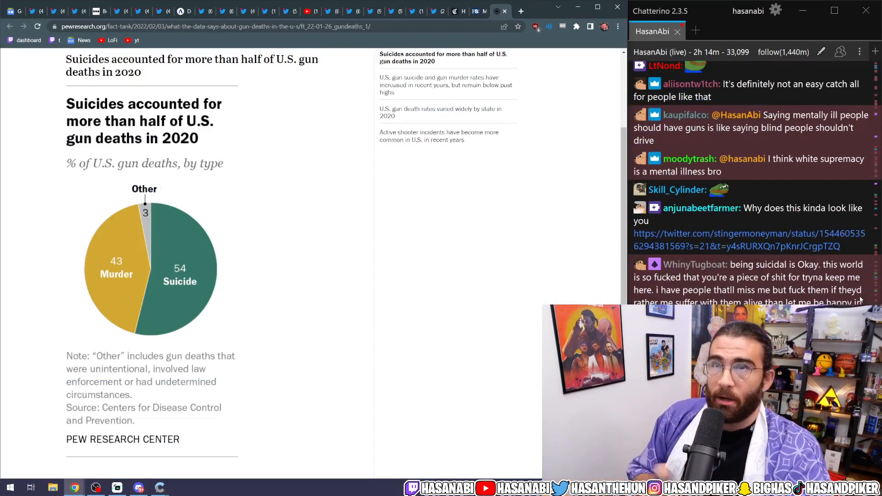
Step: Scroll through the Chatterino chat to find the message about access to assisted suicide
{"action": "scroll", "scroll_direction": "down", "scroll_amount": 3}
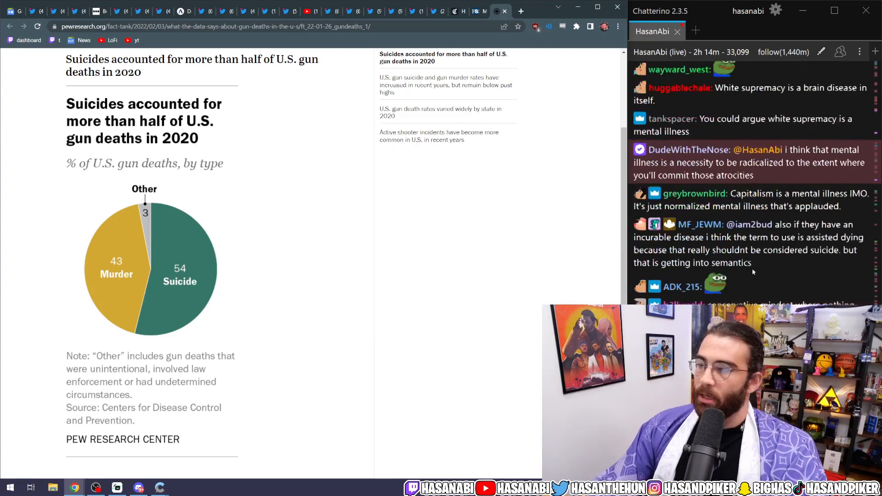
{"action": "scroll", "scroll_direction": "down", "scroll_amount": 3}
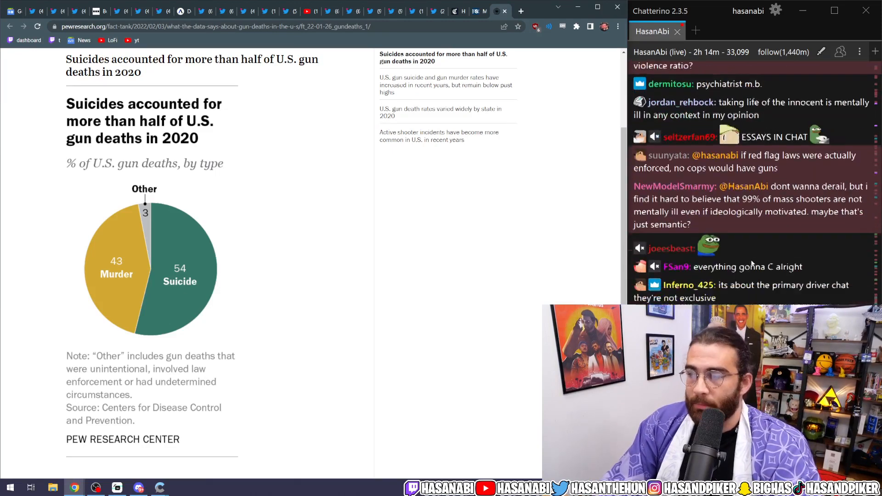
{"action": "scroll", "scroll_direction": "down", "scroll_amount": 3}
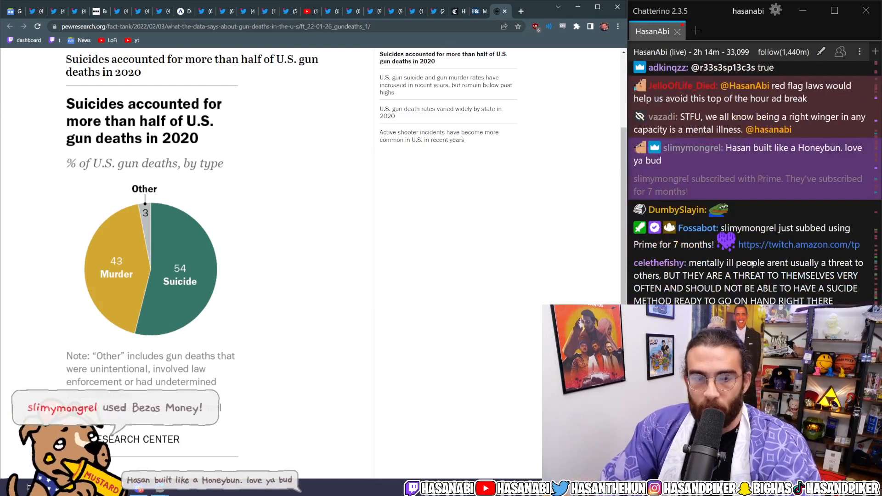
{"action": "scroll", "scroll_direction": "down", "scroll_amount": 3}
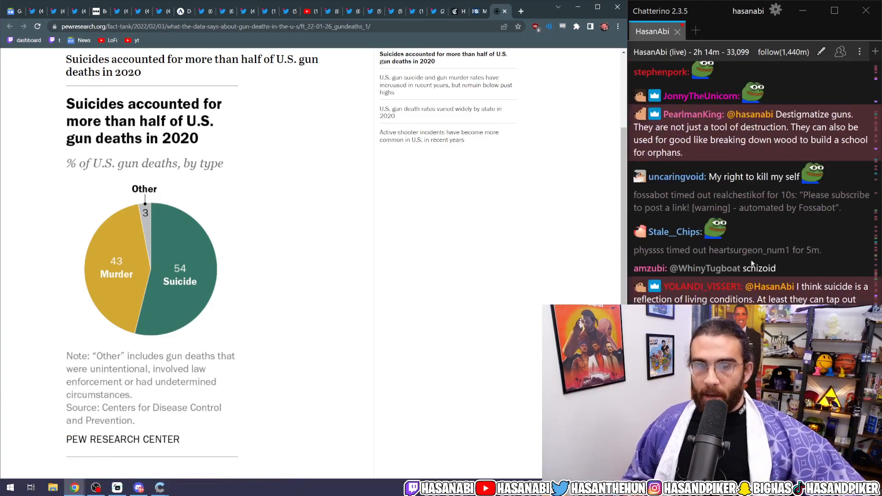
{"action": "scroll", "scroll_direction": "down", "scroll_amount": 3}
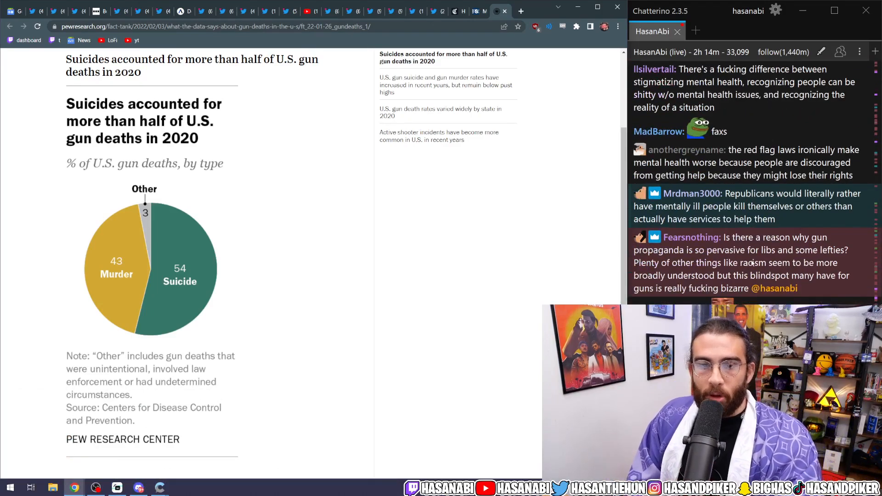
{"action": "scroll", "scroll_direction": "down", "scroll_amount": 3}
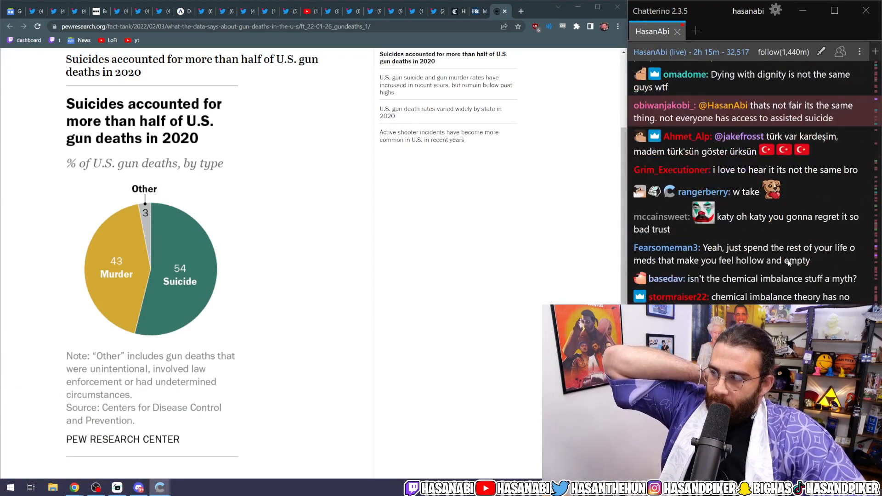
{"action": "scroll", "scroll_direction": "down", "scroll_amount": 3}
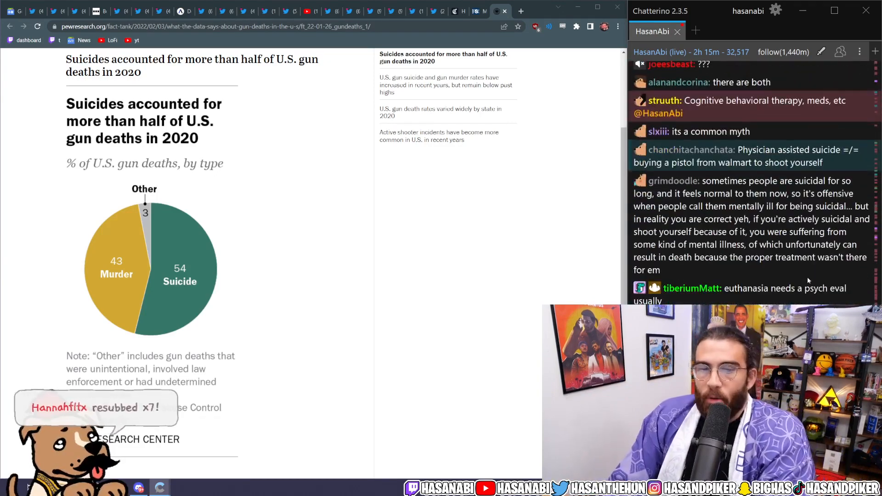
{"action": "scroll", "scroll_direction": "down", "scroll_amount": 3}
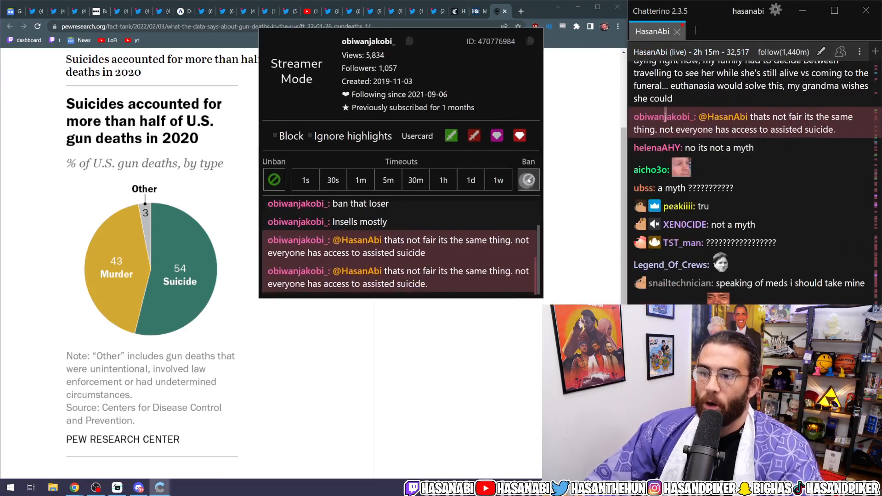
Step: Dismiss the chatter's profile and moderation card to reveal the full chat
{"action": "left_click", "coordinate": [527, 179]}
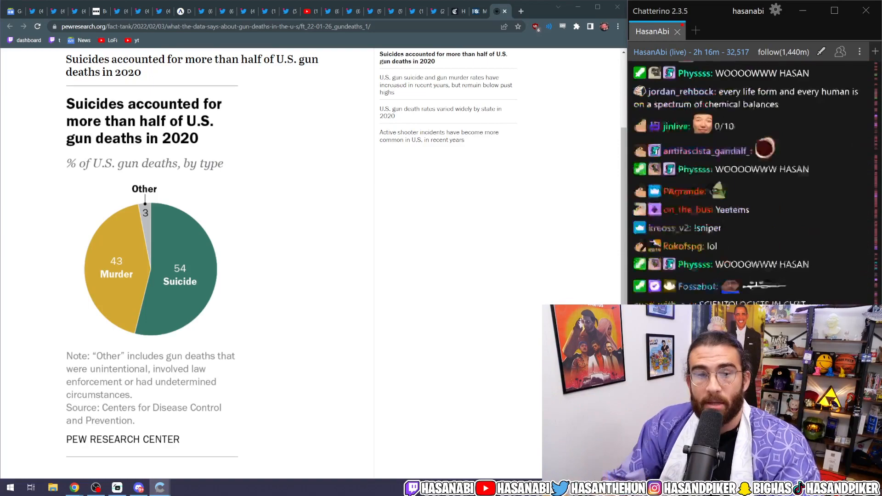
Step: Scroll the chat and highlight part of the chatter's message about stigma
{"action": "scroll", "scroll_direction": "down", "scroll_amount": 3}
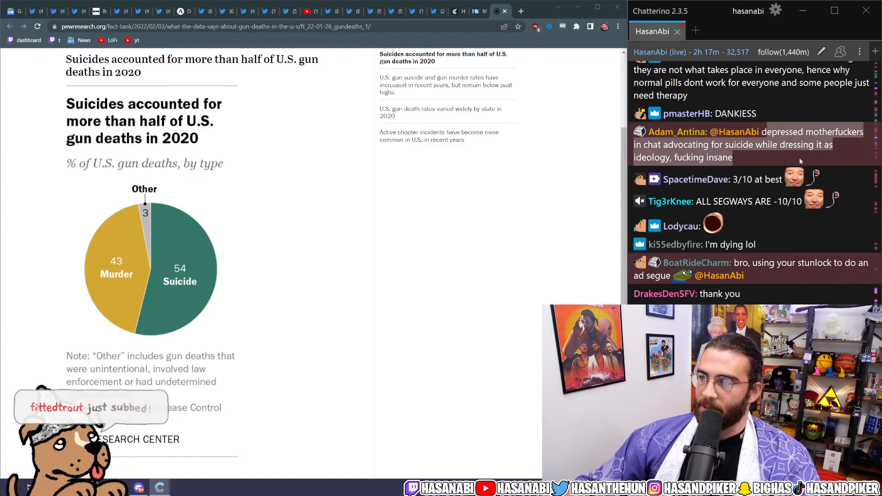
{"action": "scroll", "scroll_direction": "down", "scroll_amount": 3}
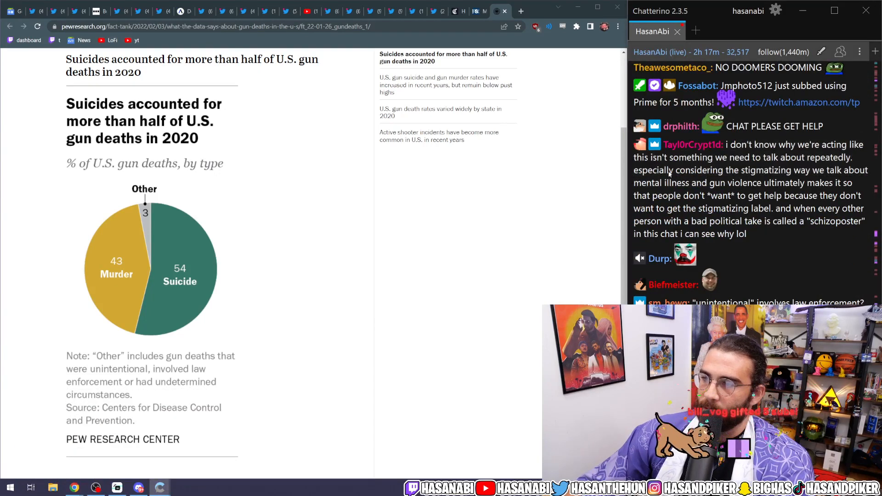
{"action": "left_click_drag", "start_coordinate": [660, 170], "coordinate": [748, 183]}
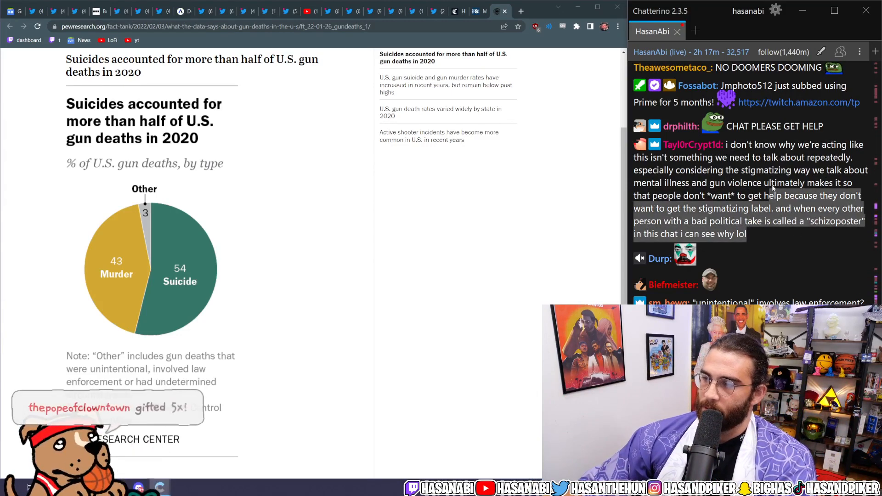
{"action": "scroll", "scroll_direction": "down", "scroll_amount": 3}
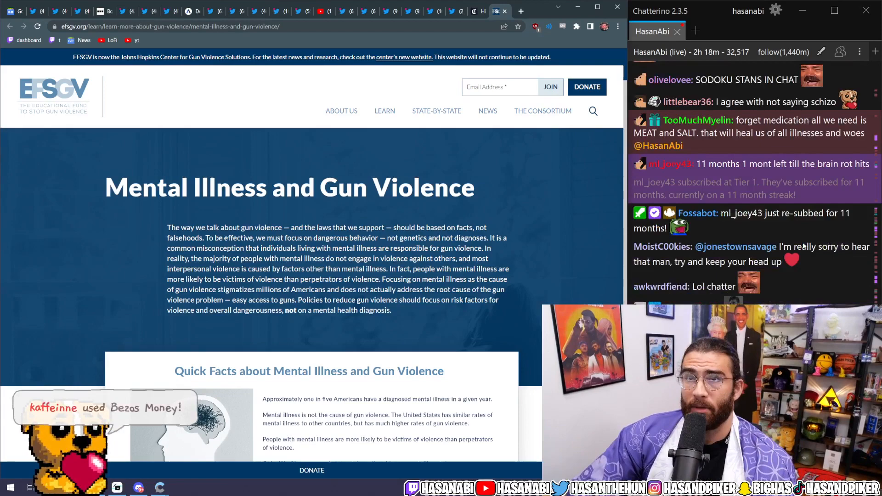
Step: Scroll the Chicago Tribune article to the FOID application passage
{"action": "scroll", "scroll_direction": "down", "scroll_amount": 3}
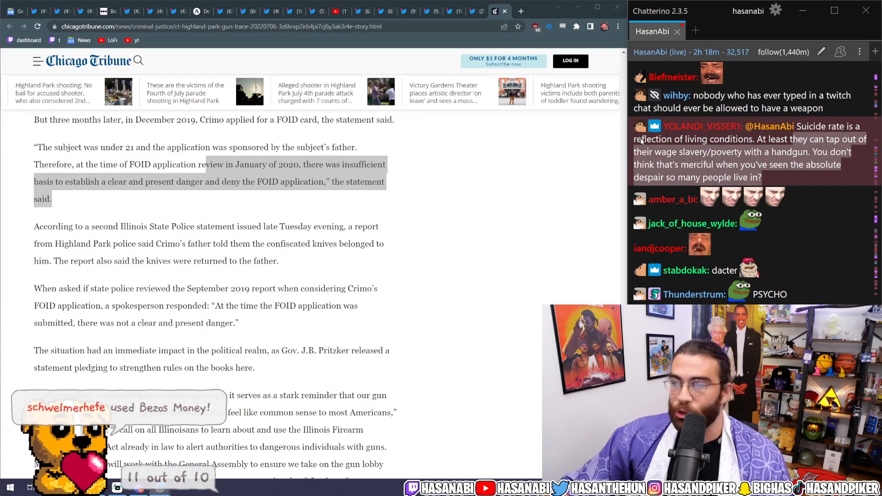
{"action": "scroll", "scroll_direction": "down", "scroll_amount": 3}
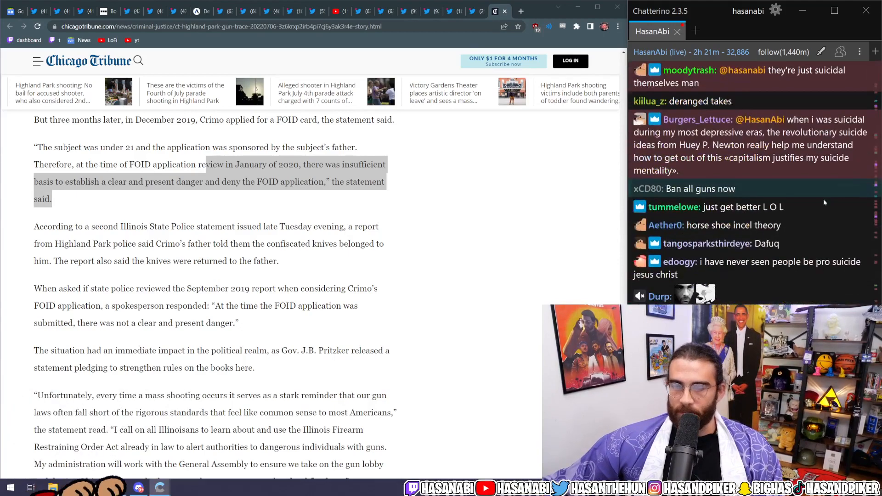
{"action": "scroll", "scroll_direction": "down", "scroll_amount": 3}
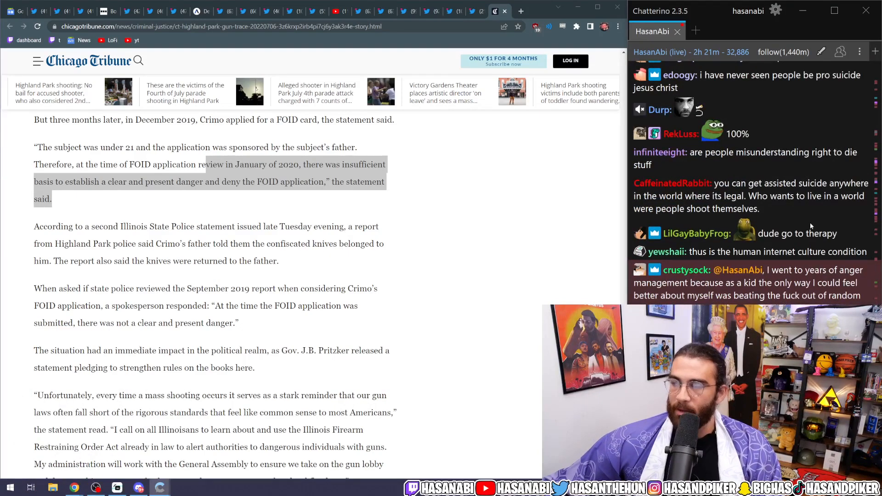
{"action": "scroll", "scroll_direction": "down", "scroll_amount": 3}
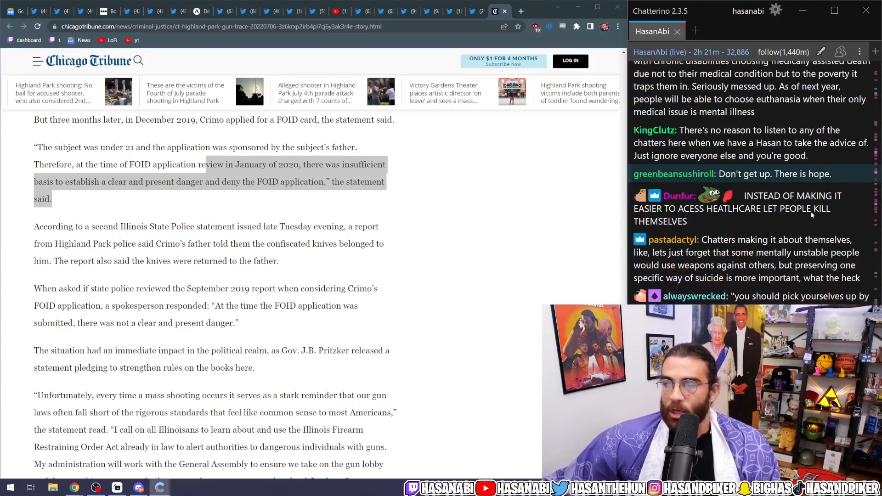
{"action": "scroll", "scroll_direction": "down", "scroll_amount": 3}
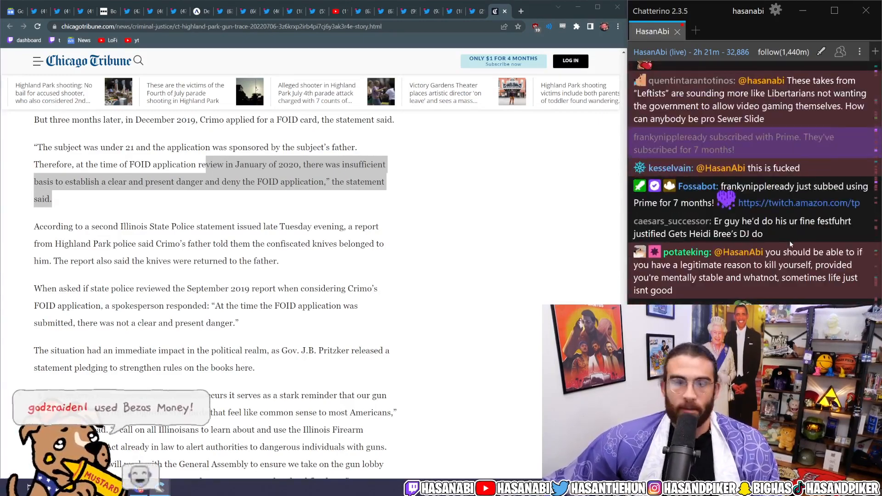
{"action": "scroll", "scroll_direction": "down", "scroll_amount": 3}
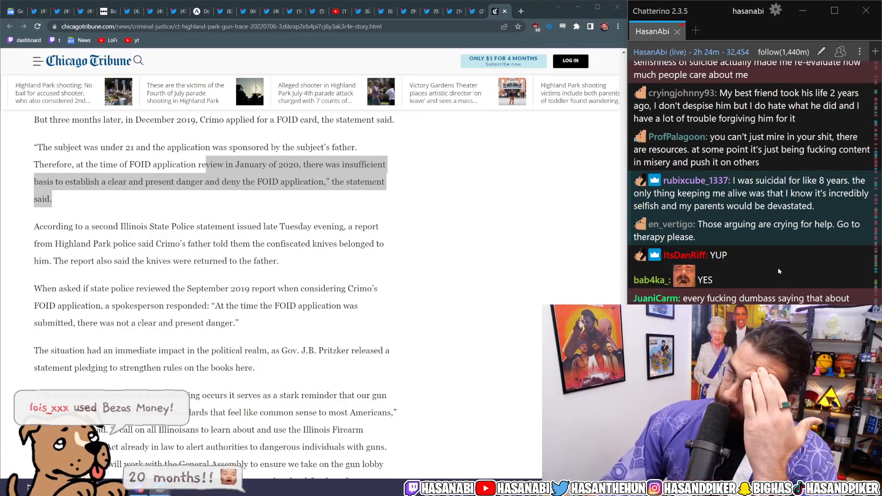
Step: Scroll the chat to newer replies urging viewers to seek help instead of suicide
{"action": "scroll", "scroll_direction": "down", "scroll_amount": 3}
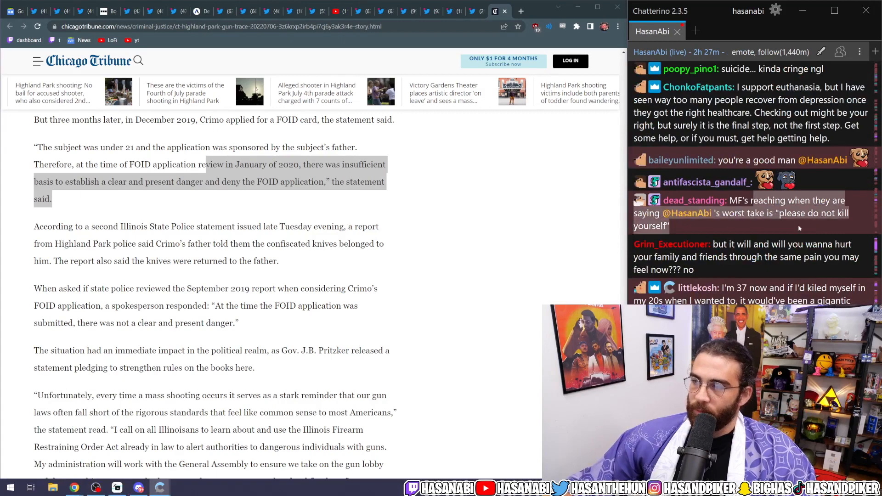
Step: Scroll the emote-filled HasanAbi chat and bring up its room modes list from the header indicator
{"action": "scroll", "scroll_direction": "down", "scroll_amount": 3}
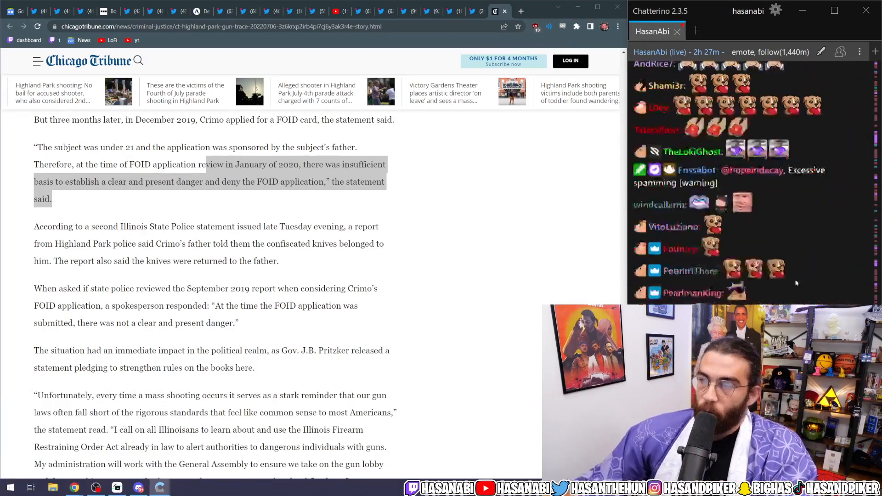
{"action": "scroll", "scroll_direction": "down", "scroll_amount": 3}
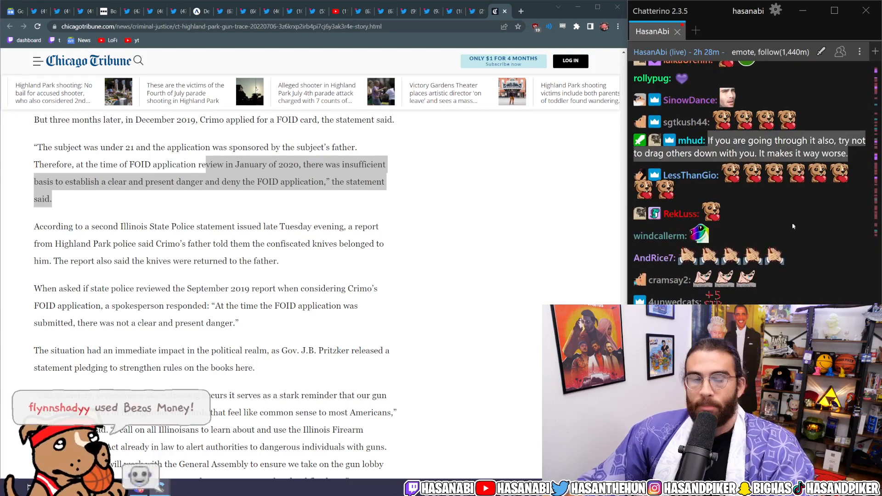
{"action": "scroll", "scroll_direction": "down", "scroll_amount": 3}
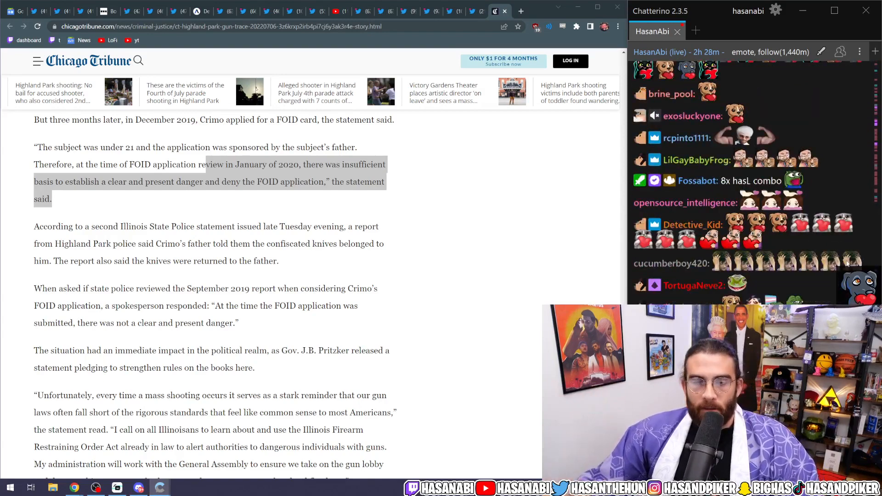
{"action": "scroll", "scroll_direction": "down", "scroll_amount": 3}
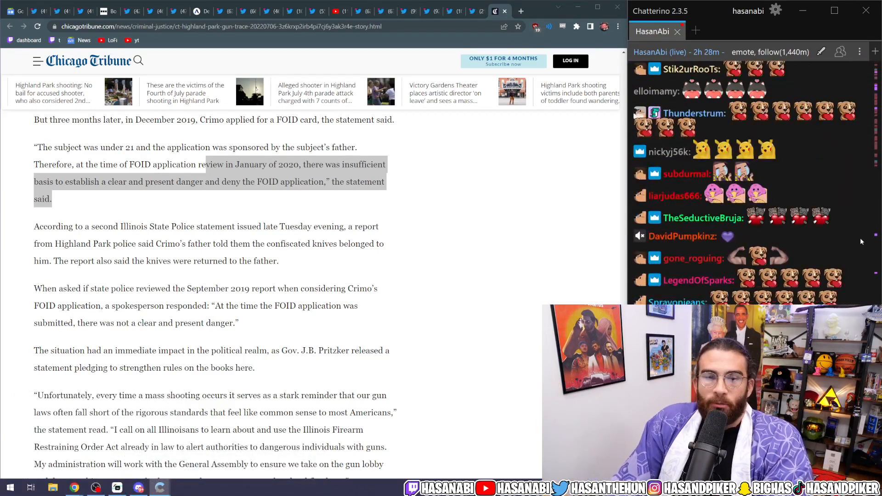
{"action": "scroll", "scroll_direction": "down", "scroll_amount": 3}
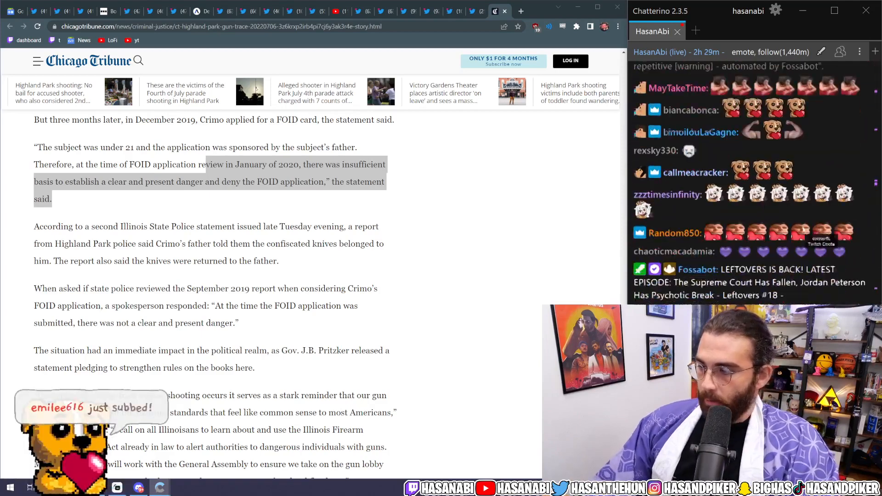
{"action": "left_click", "coordinate": [840, 51]}
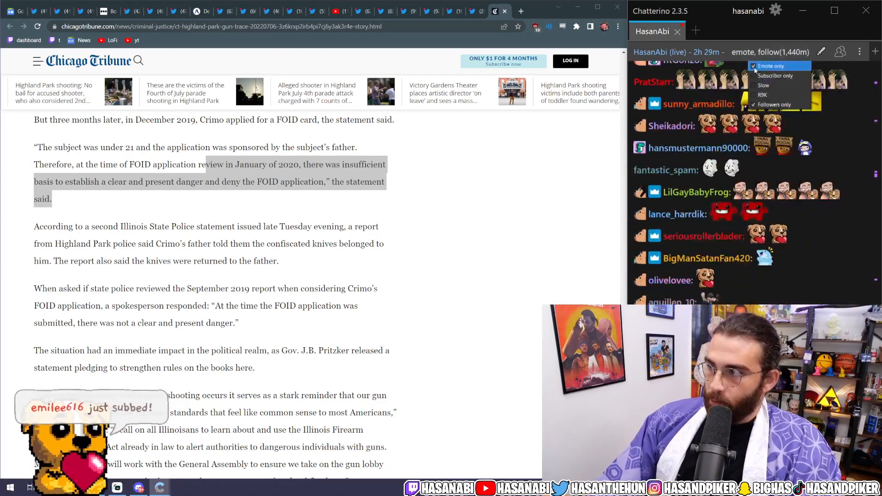